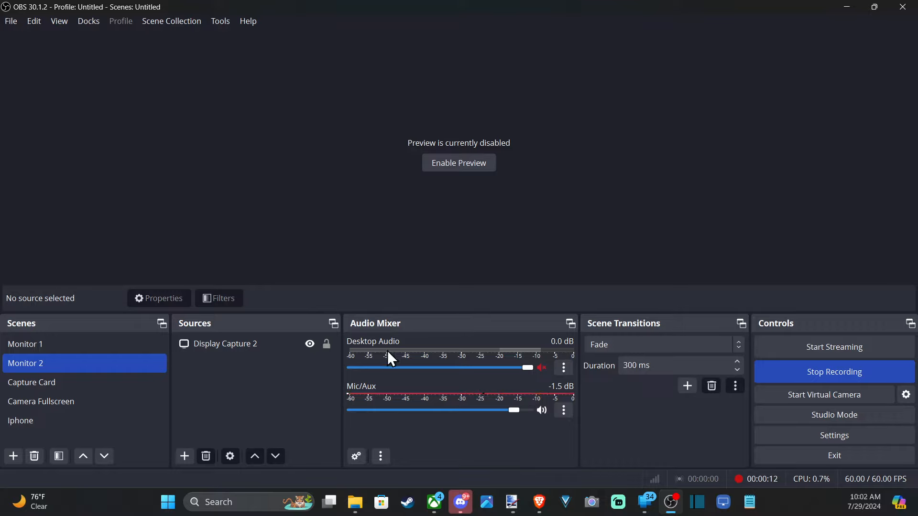
mouse_move(354, 396)
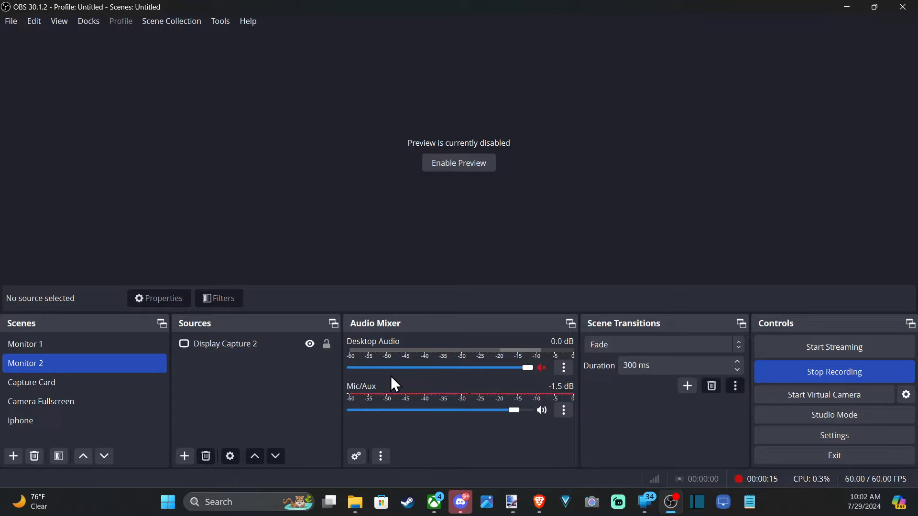
Step: Inspect the existing Mic/Aux channel's device properties from the audio mixer
click(31, 383)
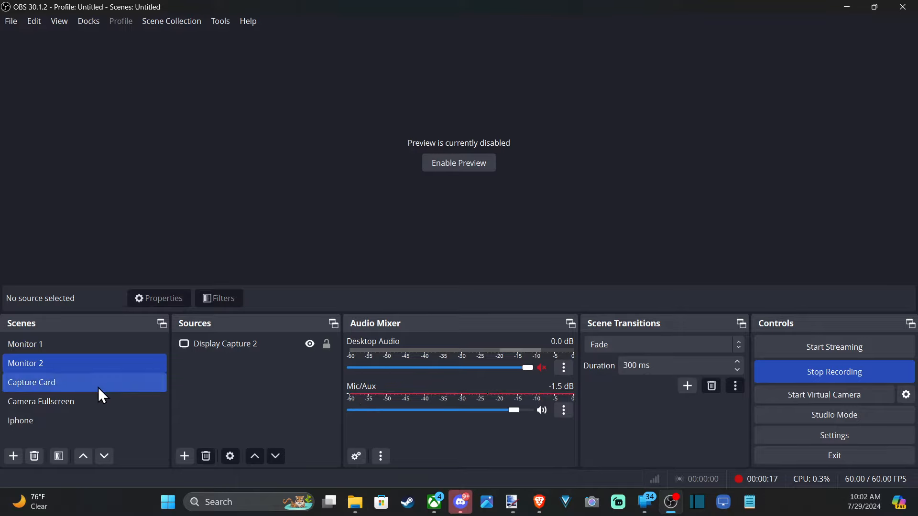
click(41, 402)
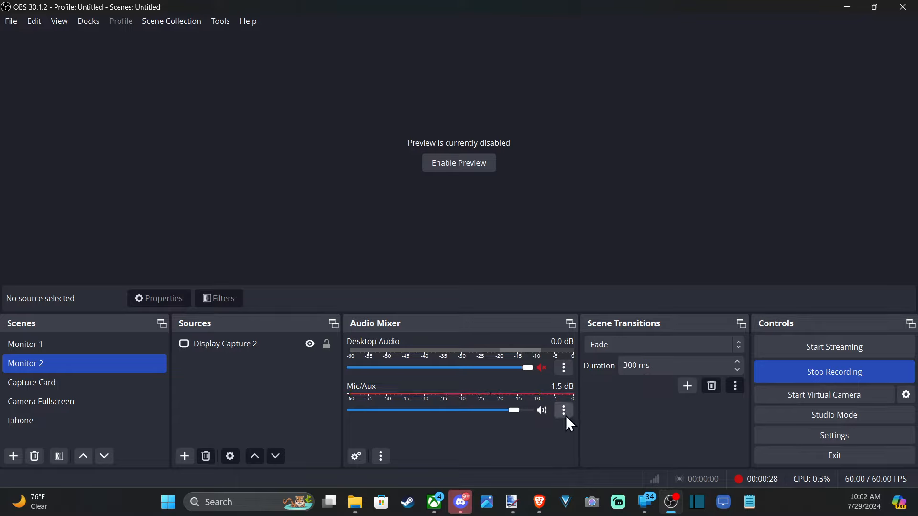
click(562, 410)
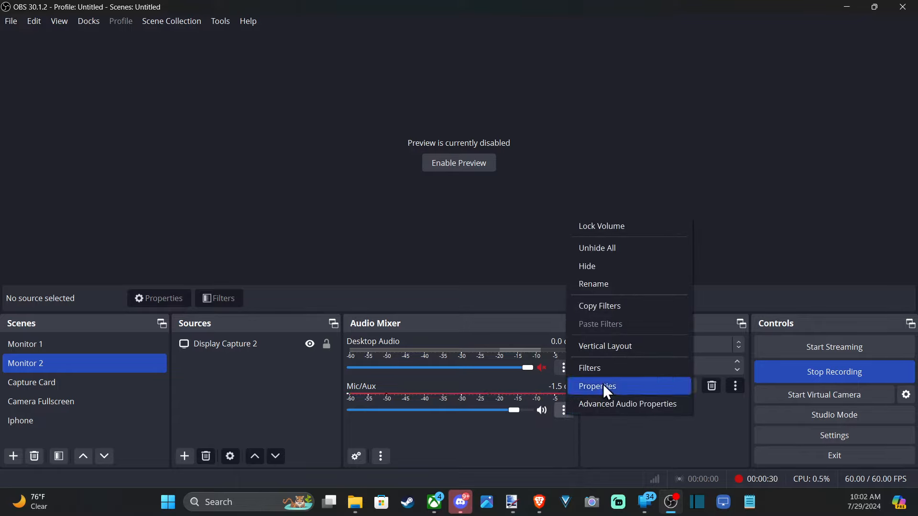
click(596, 387)
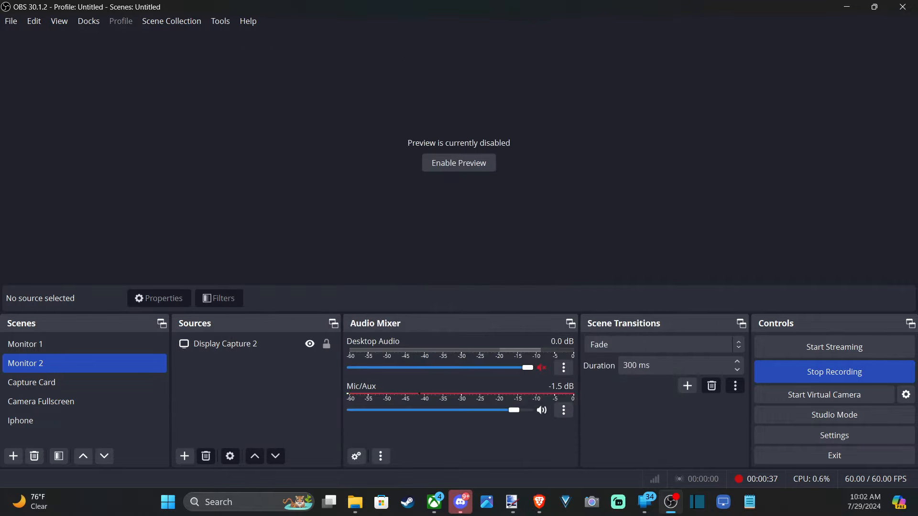
Step: Review the available microphone devices on the Audio settings page, then cancel without changes
click(9, 20)
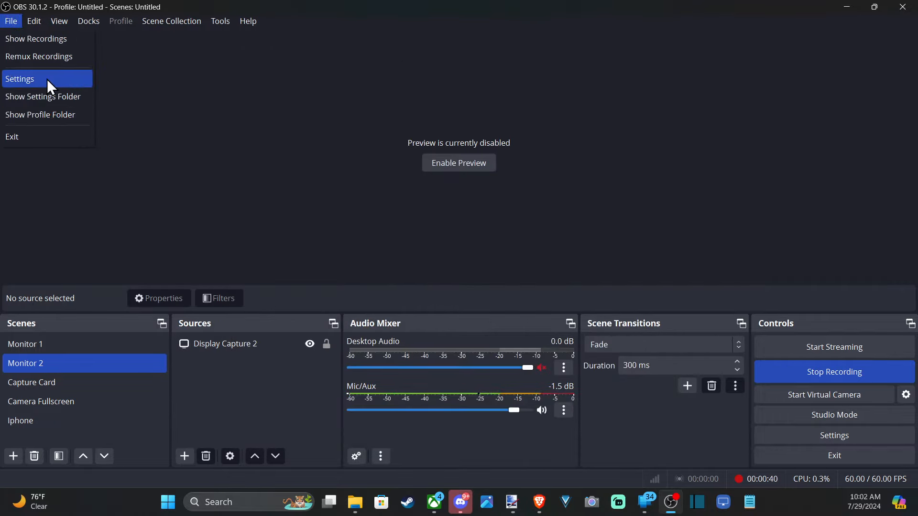
click(20, 79)
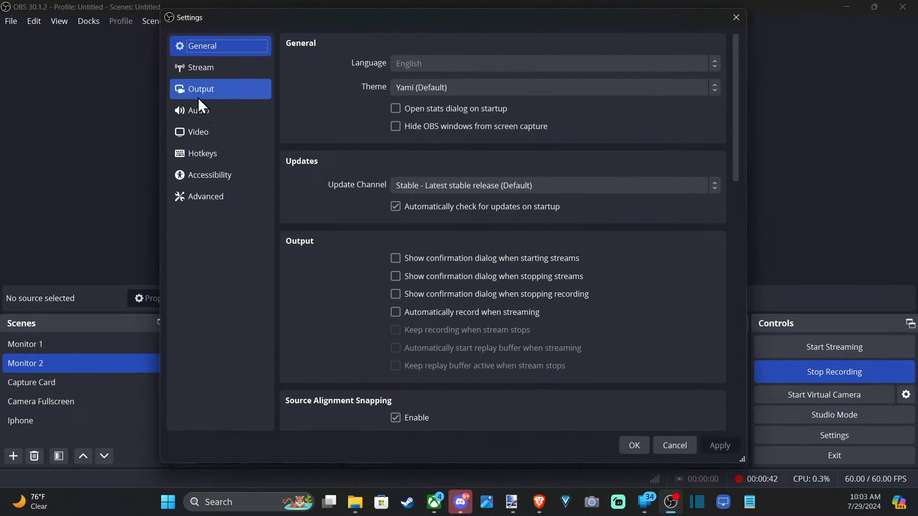
click(199, 110)
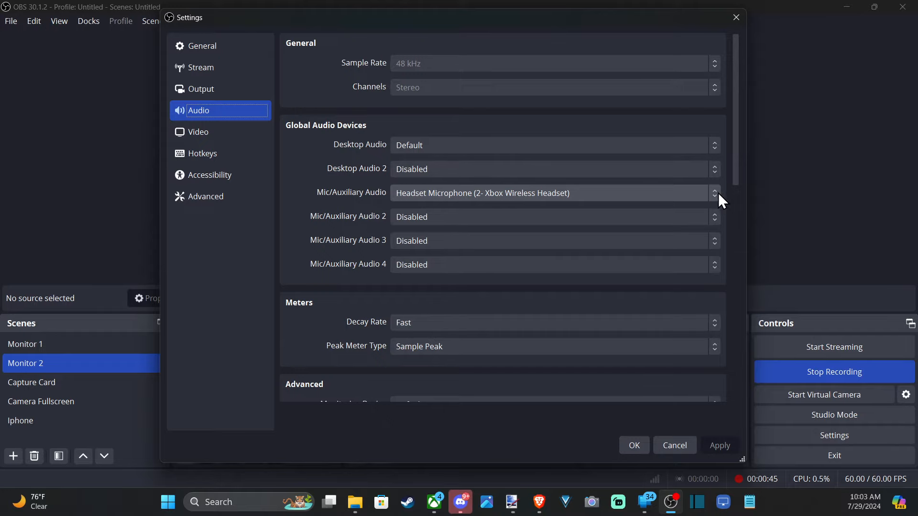
click(713, 192)
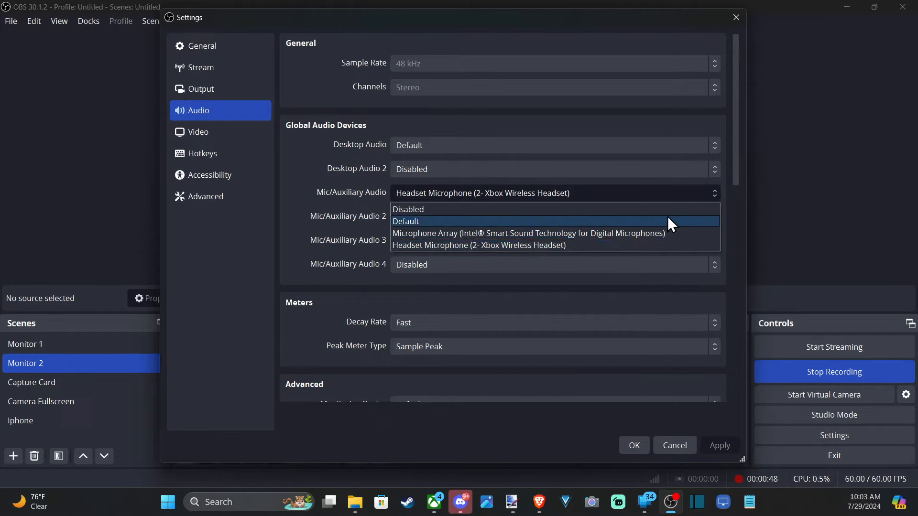
mouse_move(430, 209)
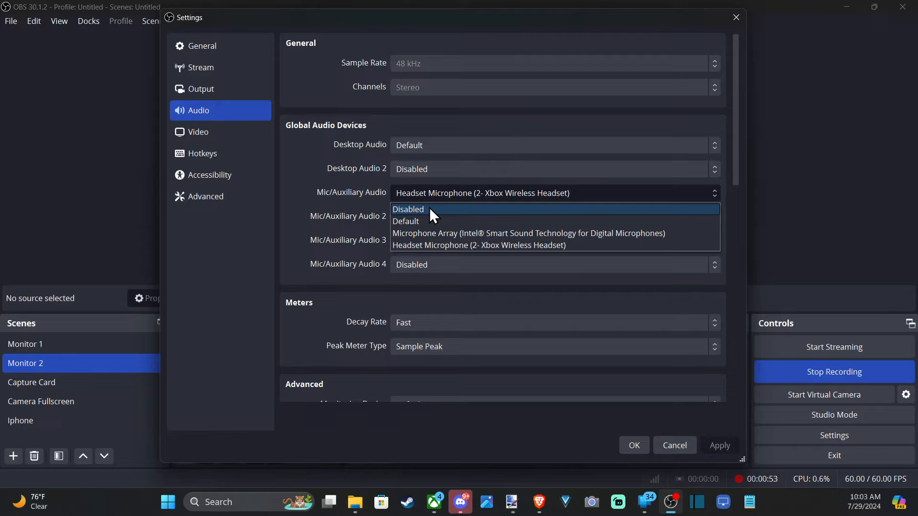
mouse_move(421, 221)
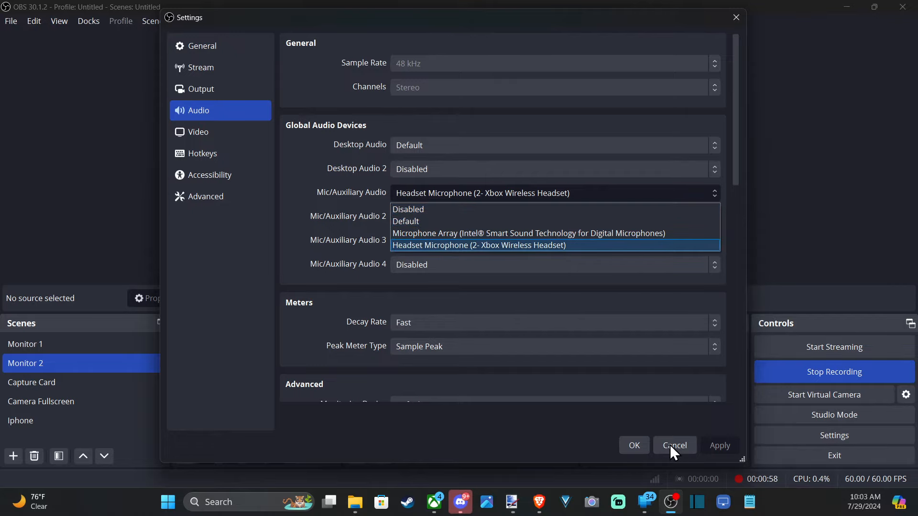
click(674, 446)
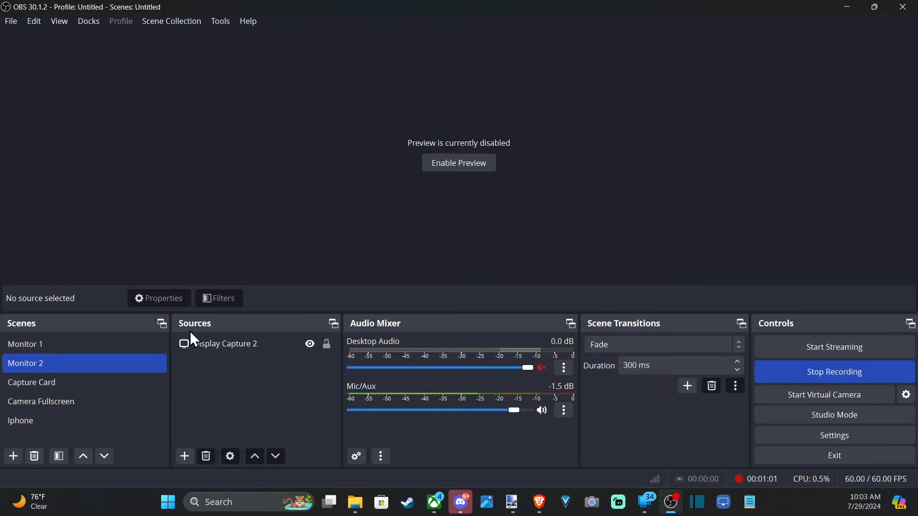
mouse_move(187, 440)
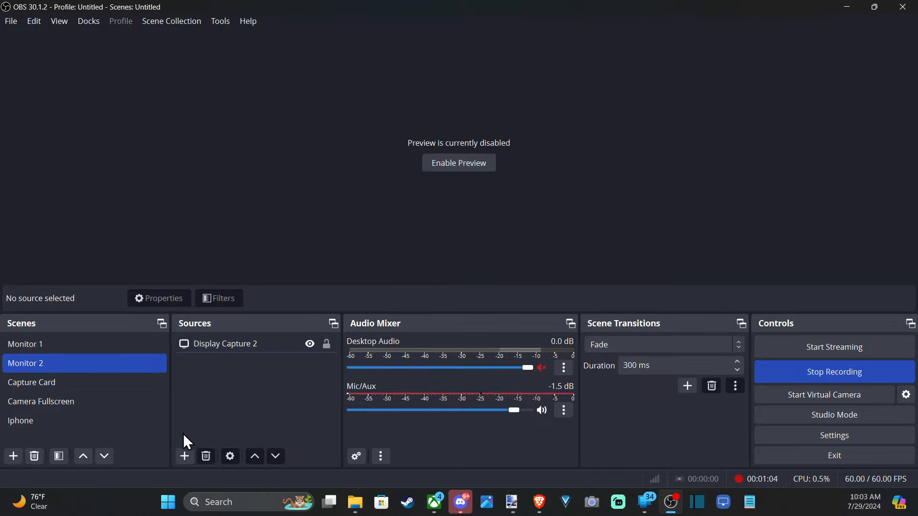
mouse_move(199, 426)
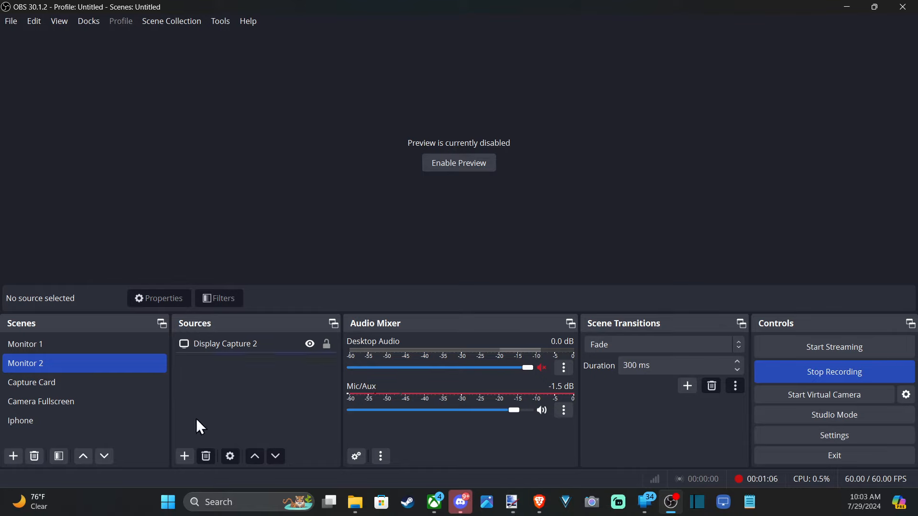
Step: Add an Audio Input Capture source named Xbox to Monitor 2, leaving its device on Default
click(184, 456)
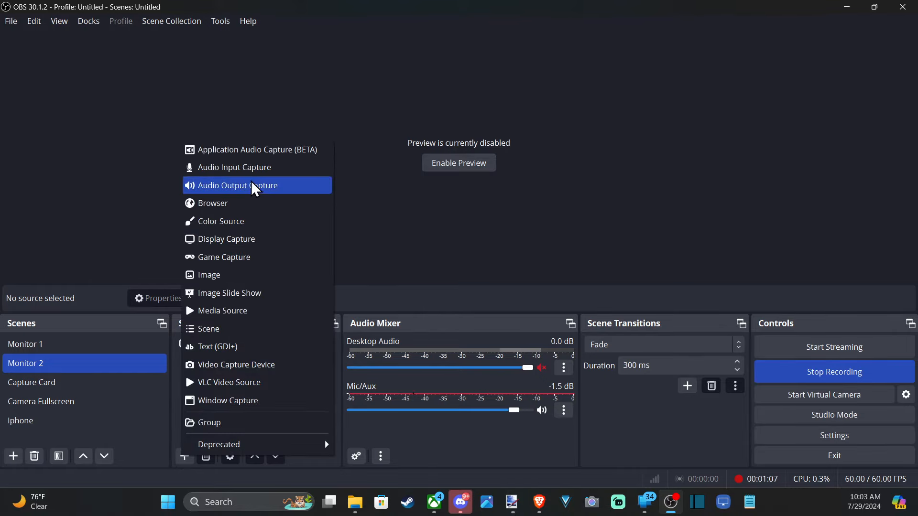
mouse_move(252, 170)
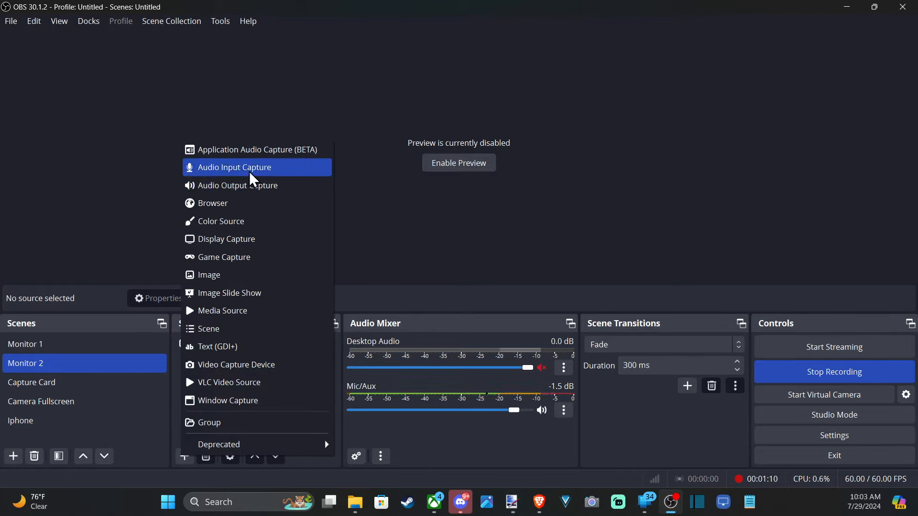
mouse_move(245, 185)
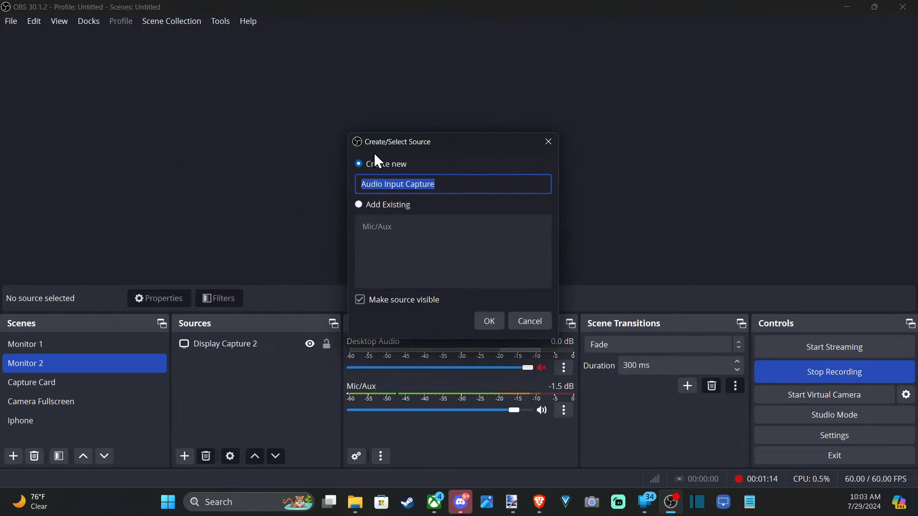
mouse_move(300, 161)
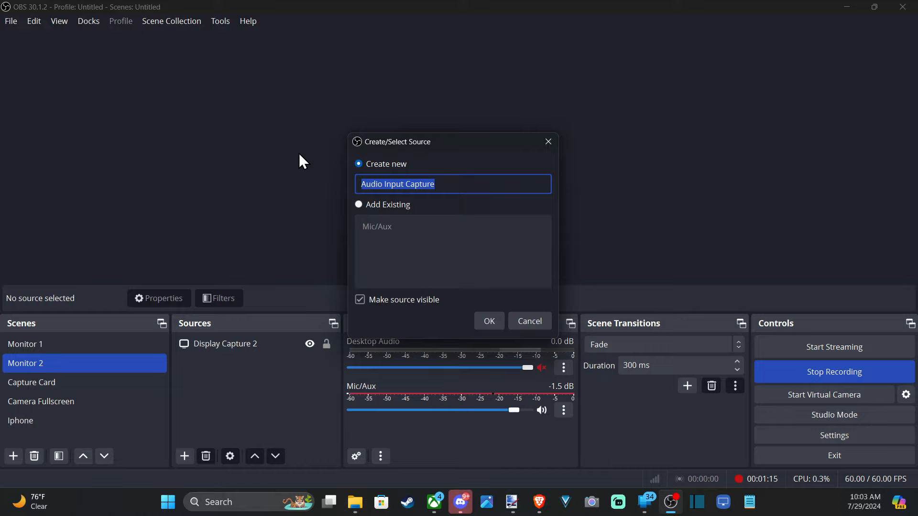
text(Xbox)
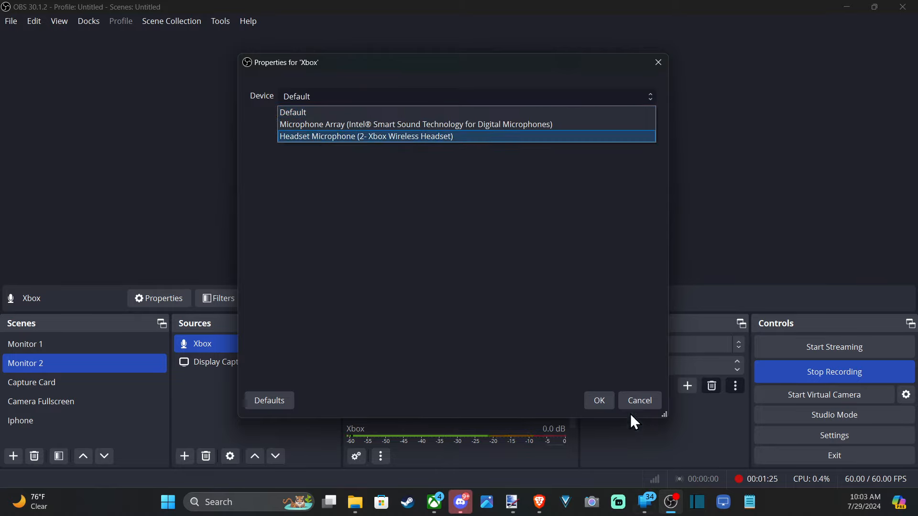
click(639, 401)
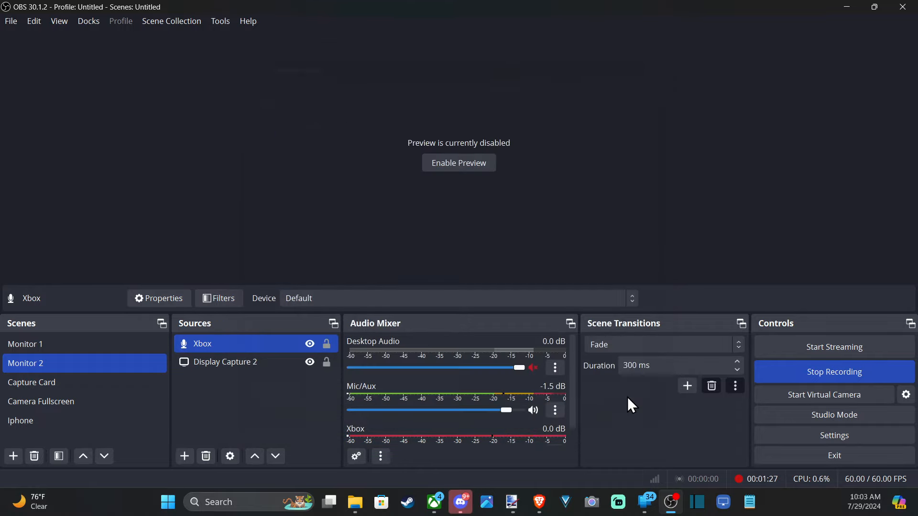
scroll(down, 3)
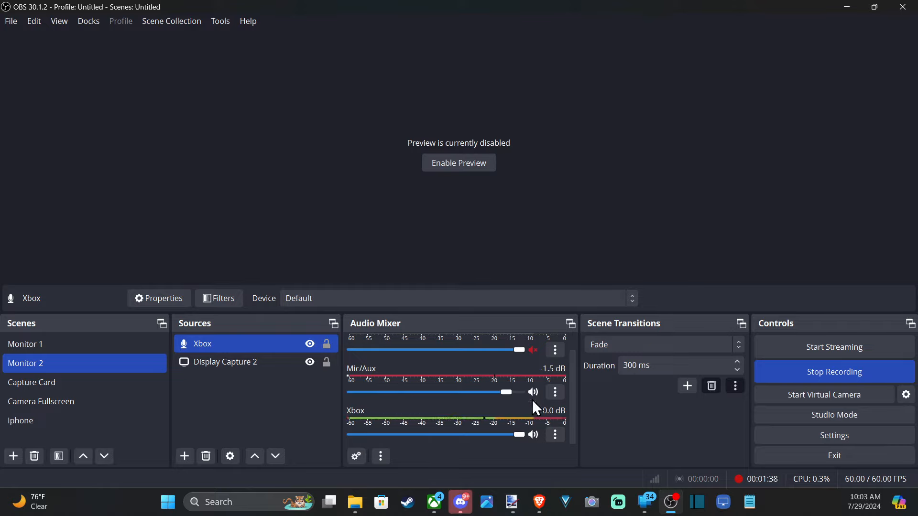
click(554, 392)
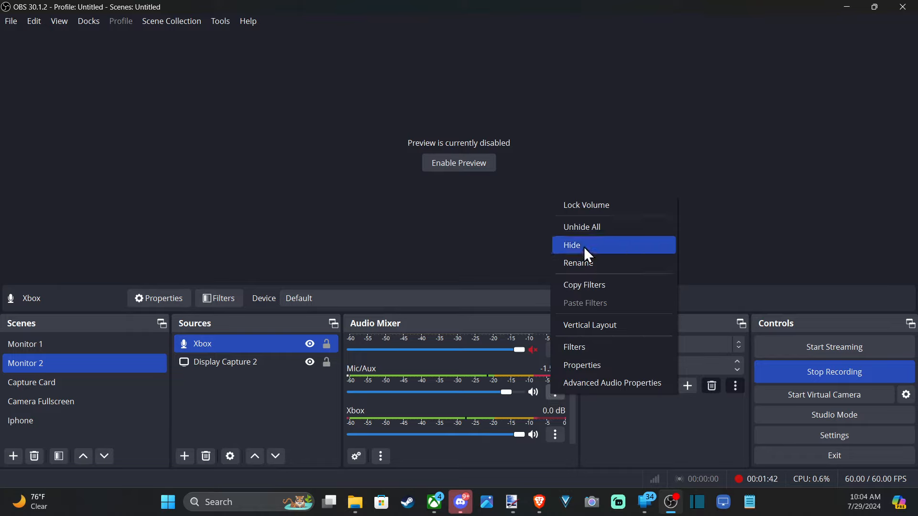
mouse_move(612, 227)
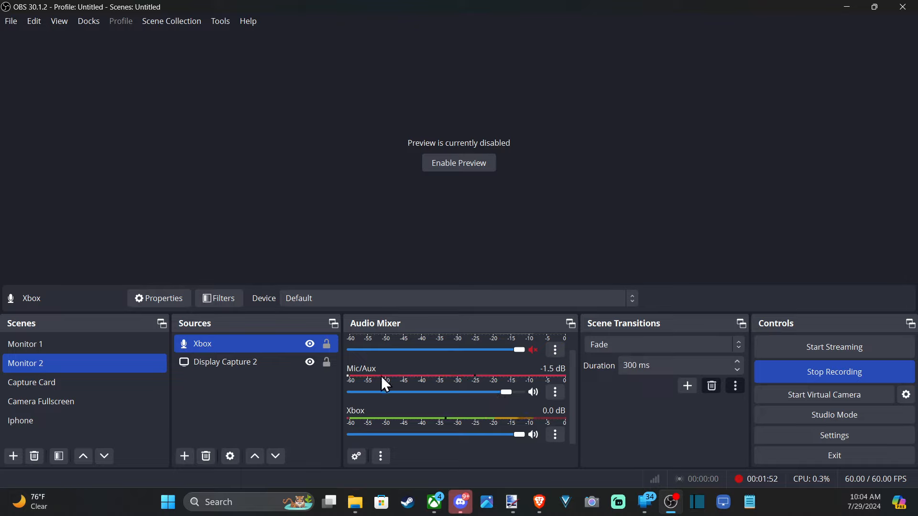
mouse_move(392, 386)
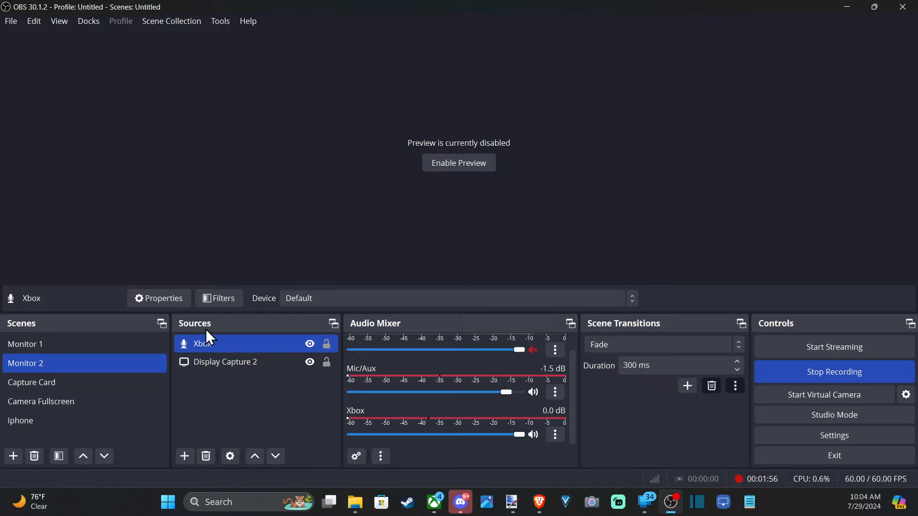
mouse_move(166, 361)
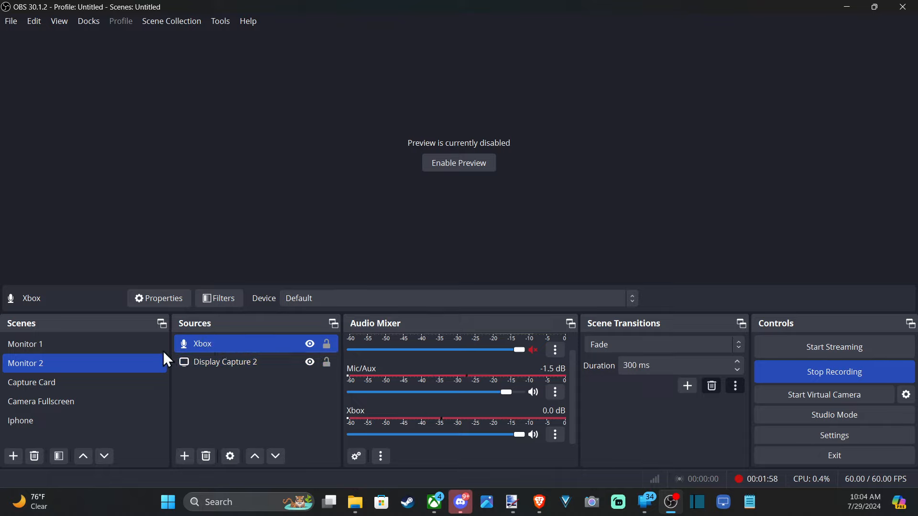
mouse_move(58, 336)
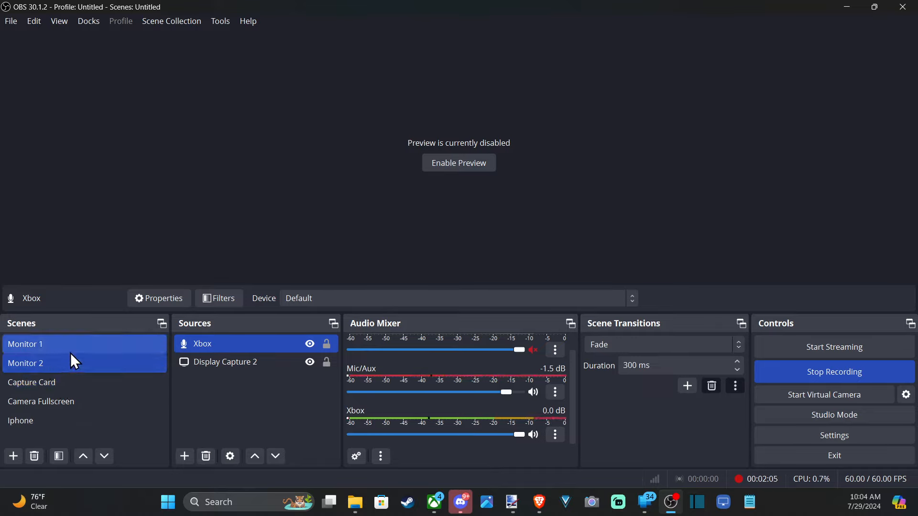
Step: Remove the Xbox audio source, leaving only Display Capture 2 in the scene
click(26, 363)
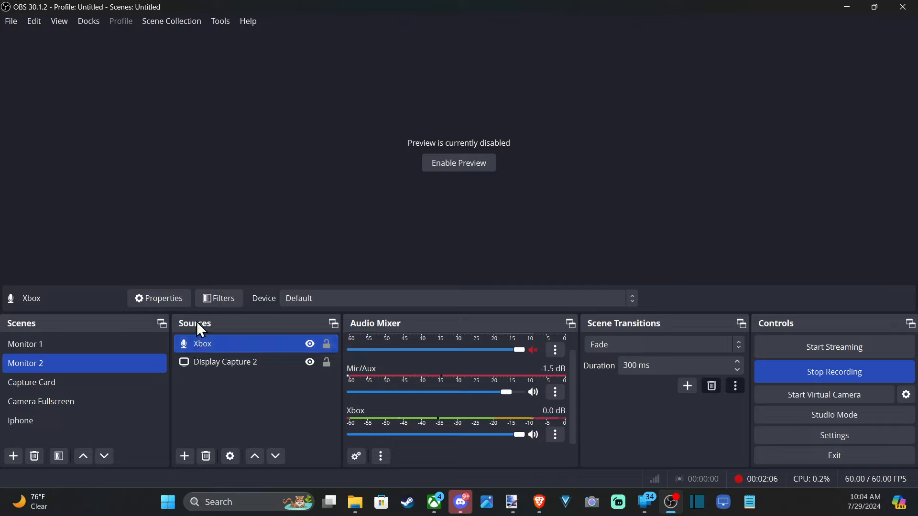
mouse_move(194, 436)
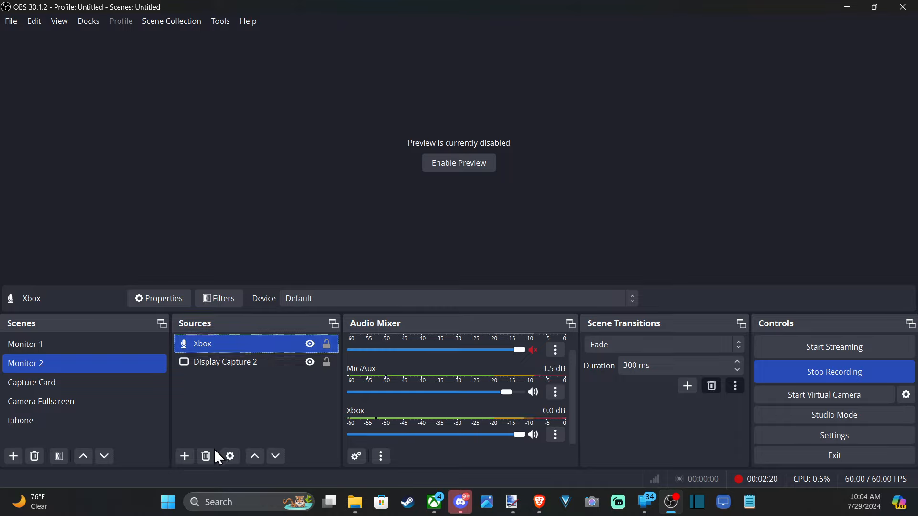
click(206, 456)
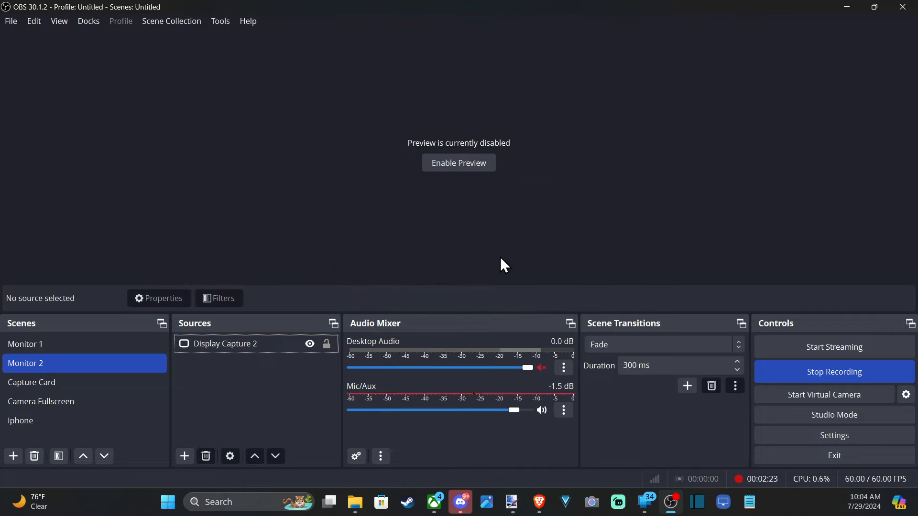
mouse_move(442, 393)
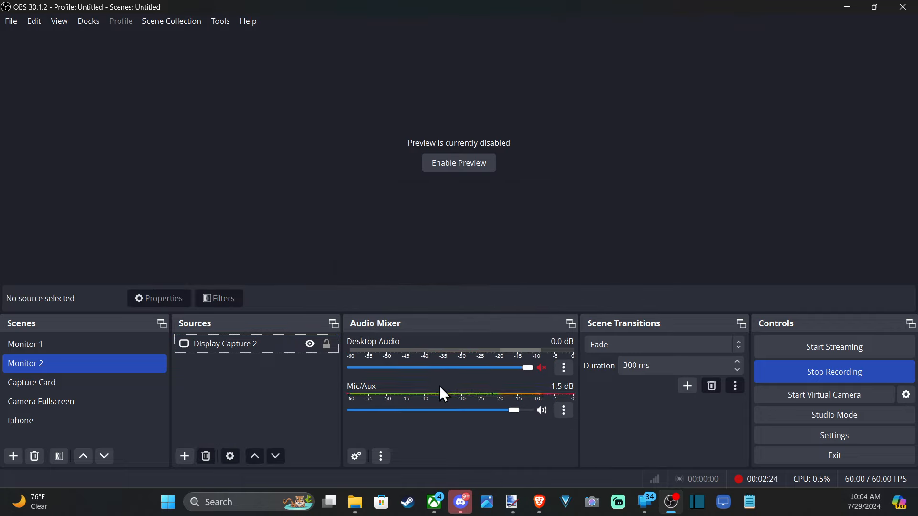